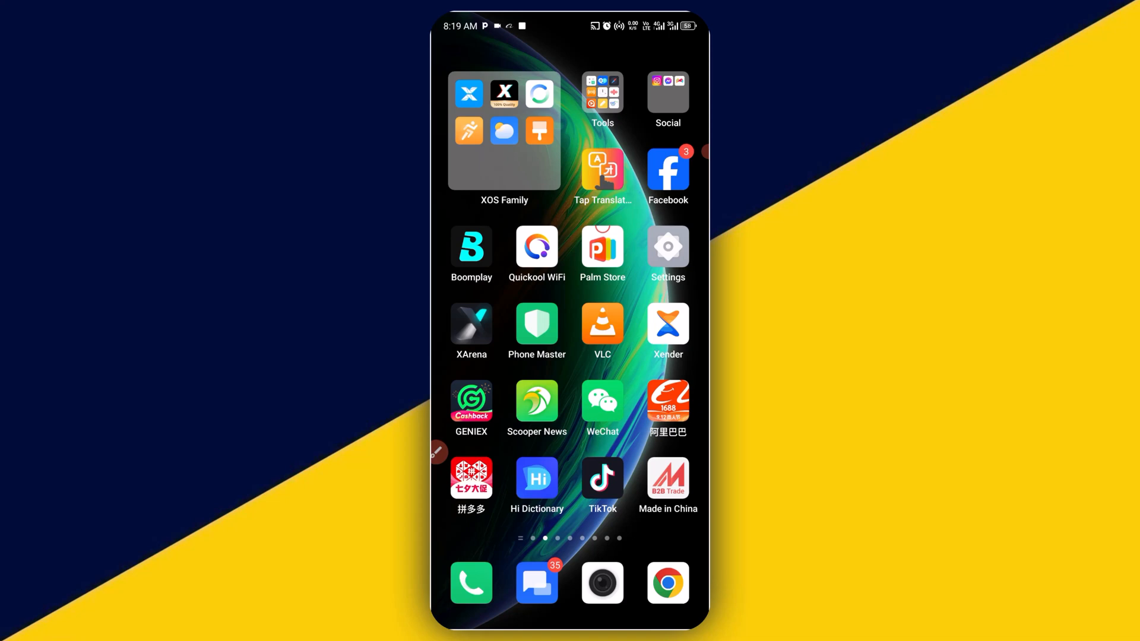
Step: Launch Facebook and reach Settings & privacy from the Menu tab's settings gear
left_click(437, 451)
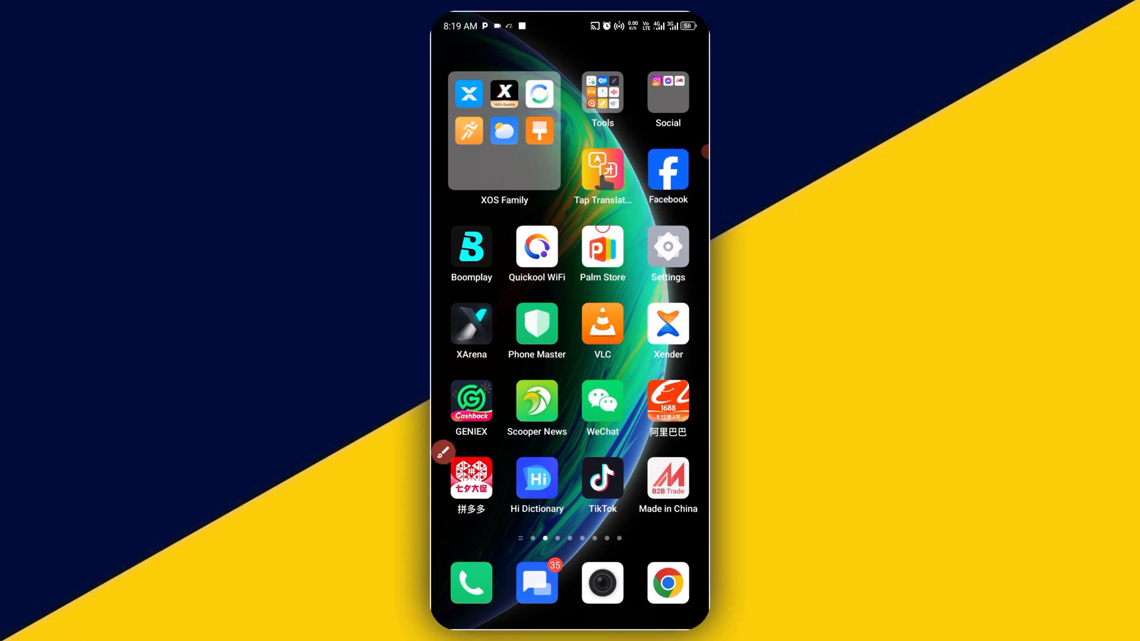
left_click(666, 172)
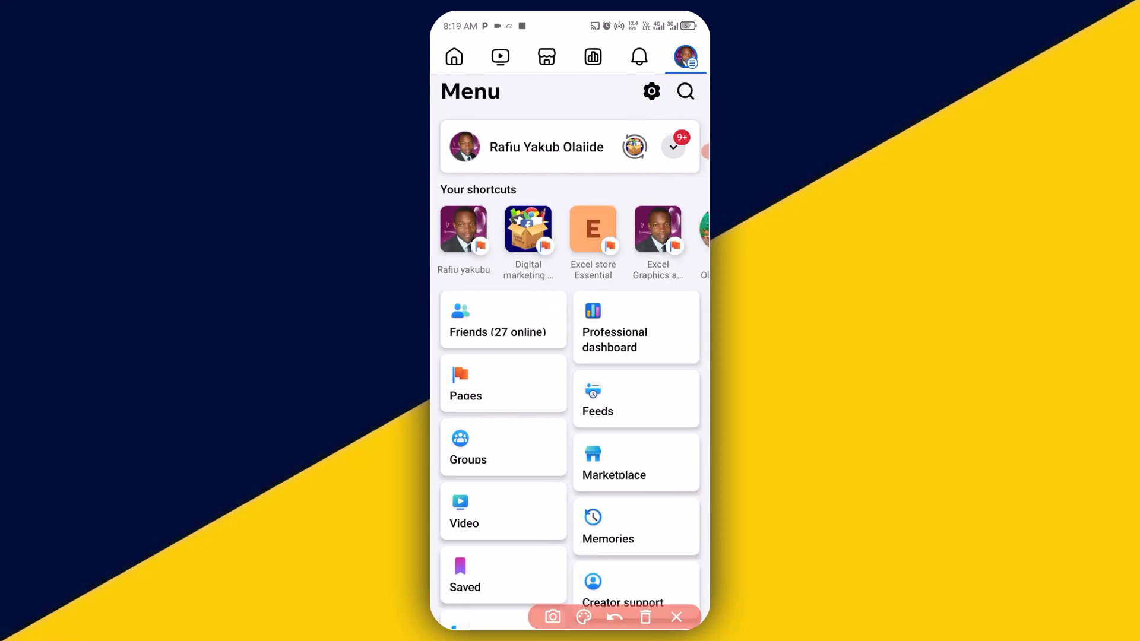
left_click(651, 92)
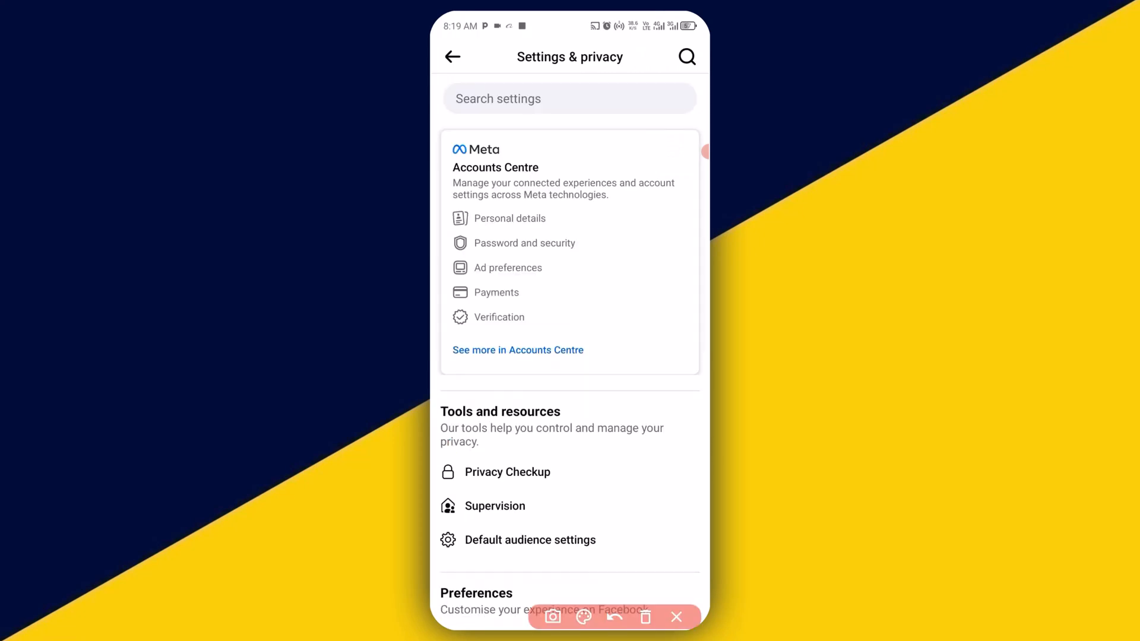
left_click_drag(582, 163, 465, 236)
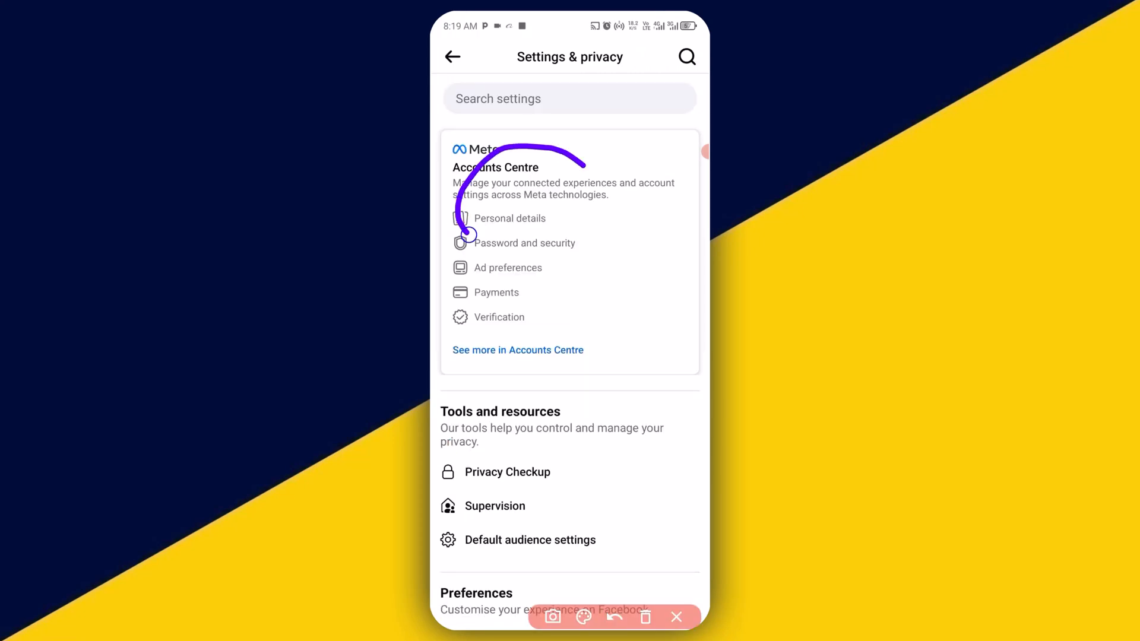
Step: Go through Accounts Centre's Password and security into Two-factor authentication
left_click(676, 616)
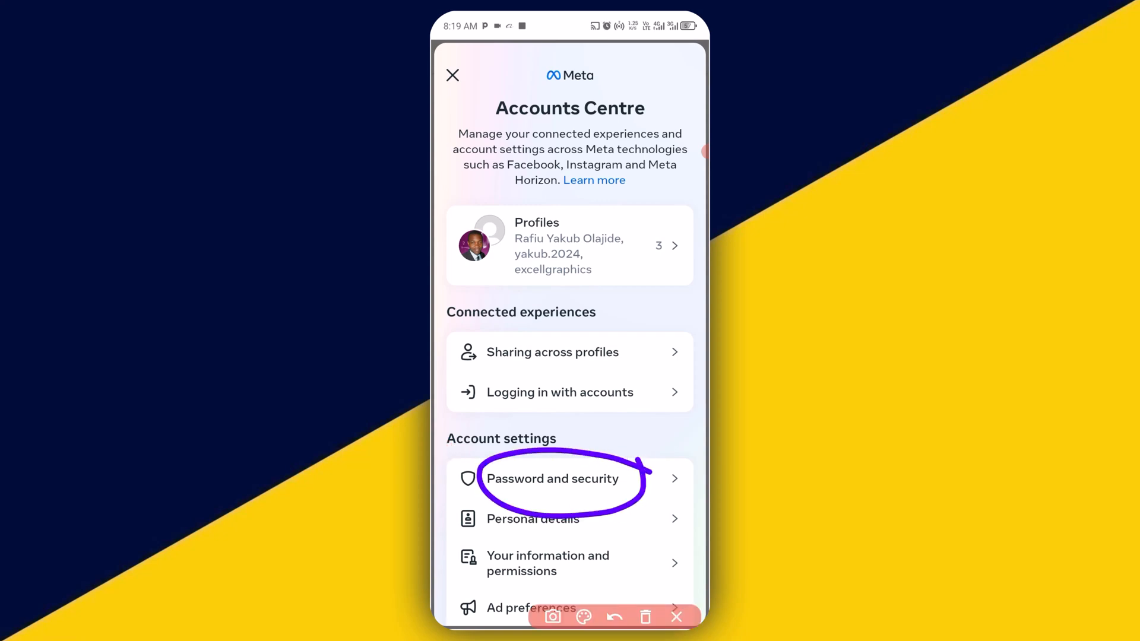
left_click(552, 478)
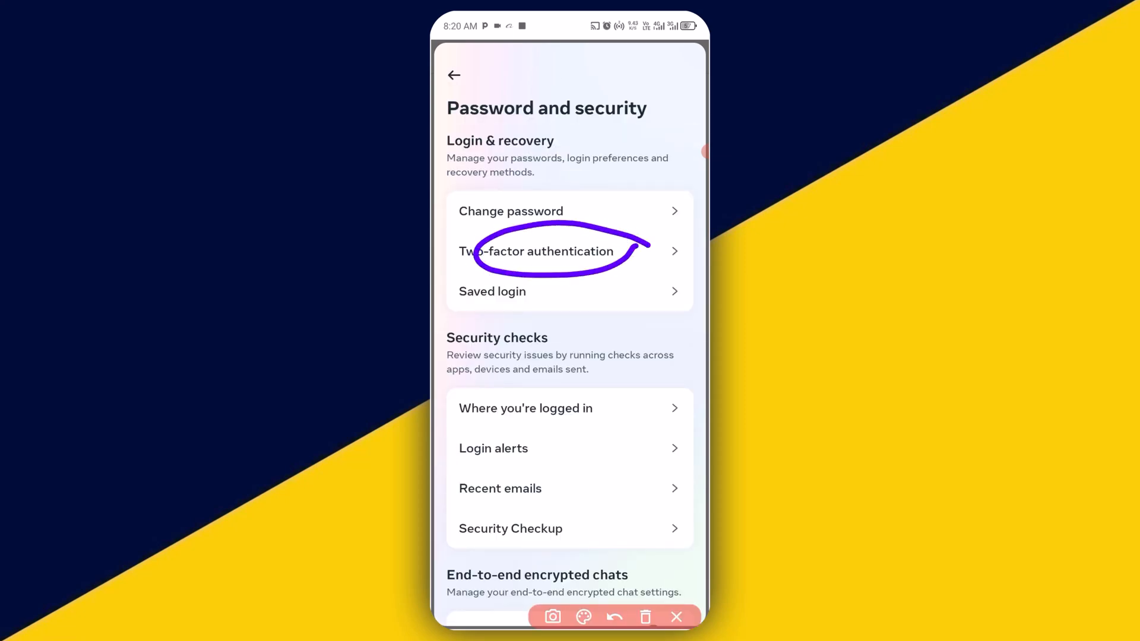
left_click(538, 251)
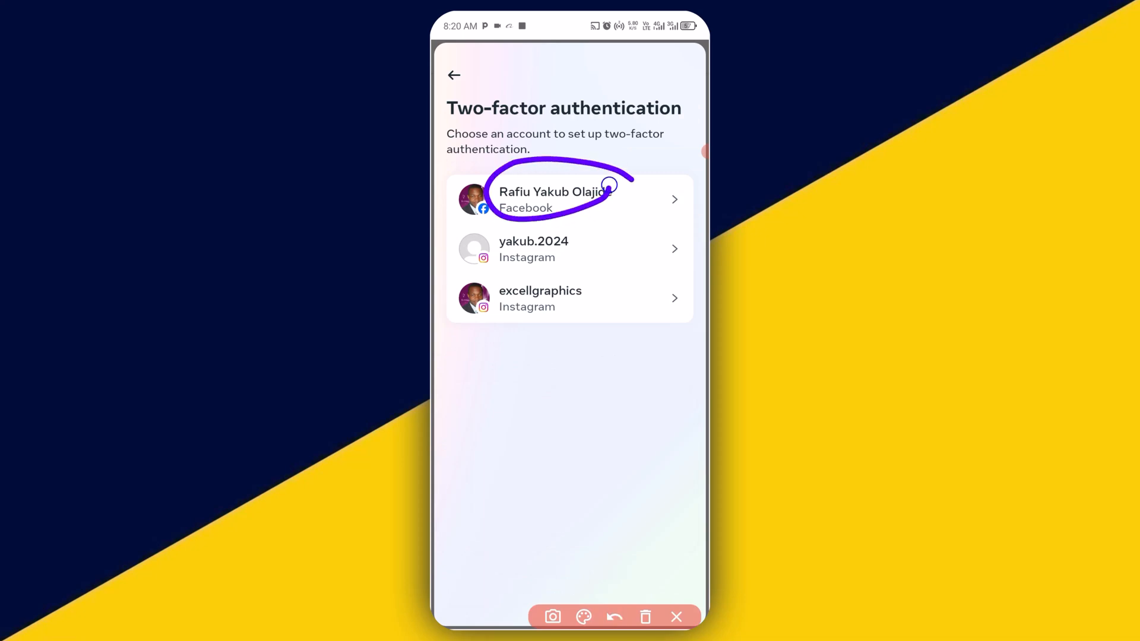
Step: Choose the Facebook account to view its two-factor methods and authorised logins
left_click(675, 616)
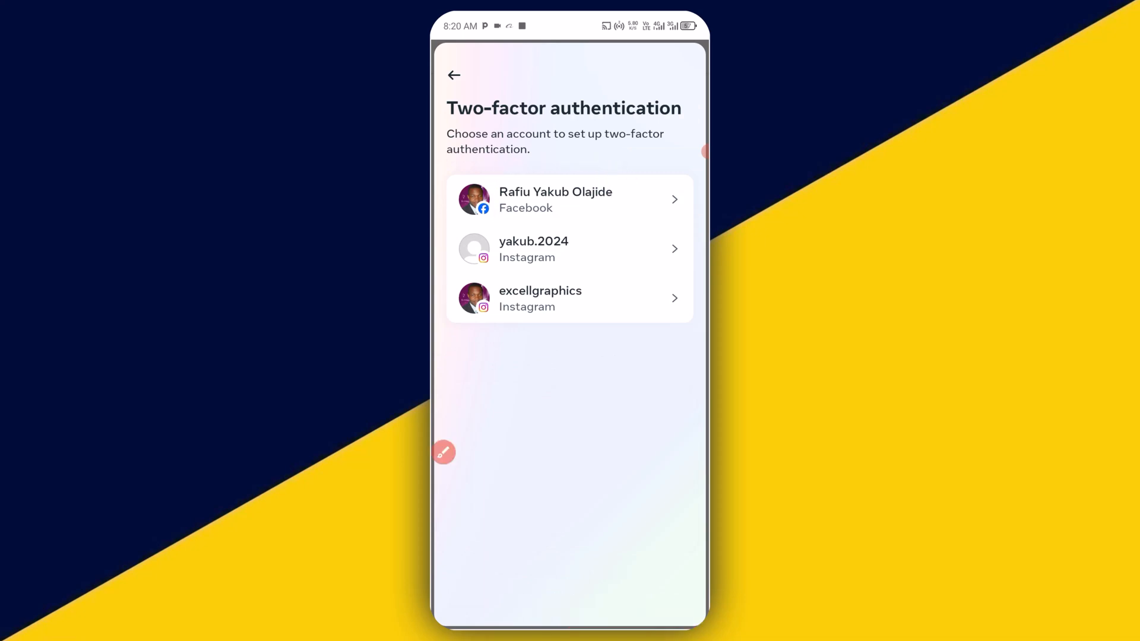
left_click(570, 198)
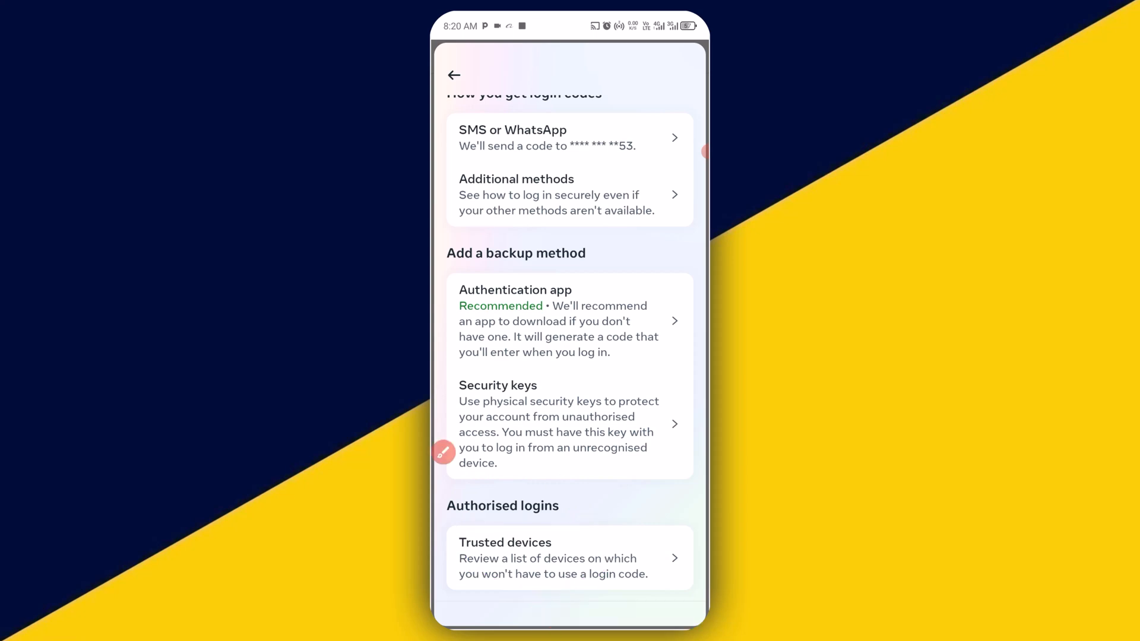
left_click(570, 558)
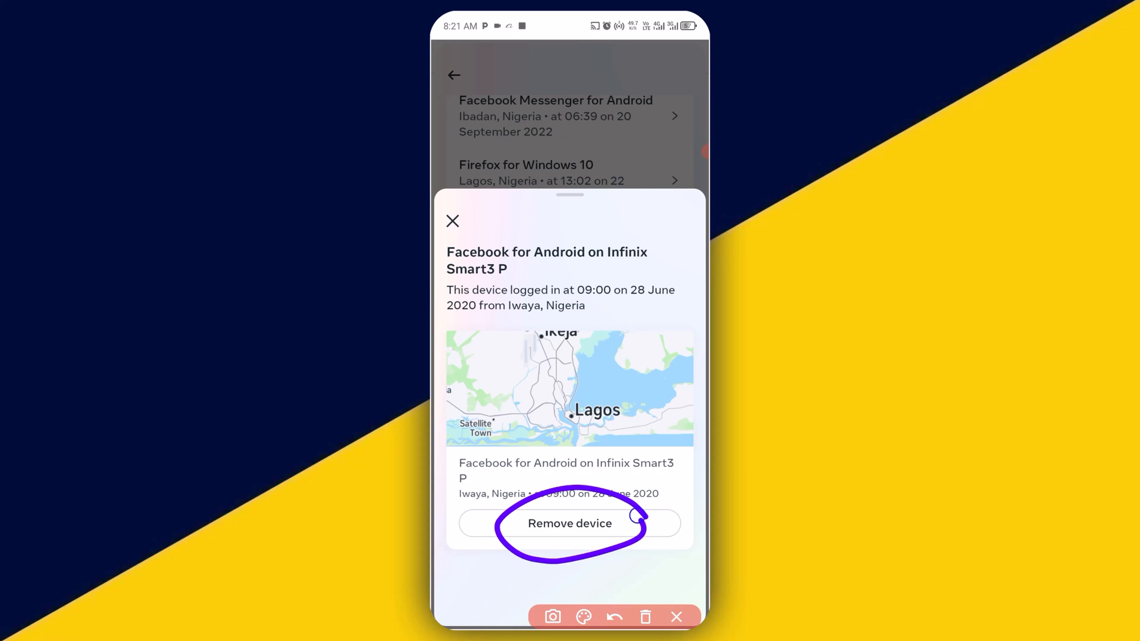
Step: Remove the Facebook for Android on Infinix Smart3 P login from trusted devices
left_click(569, 523)
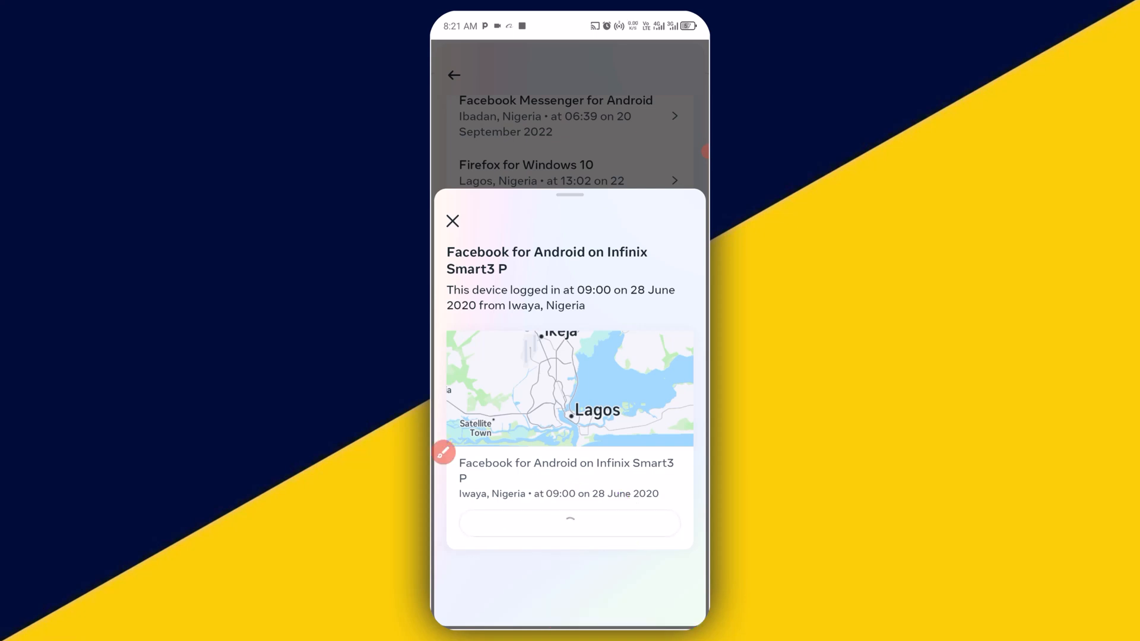